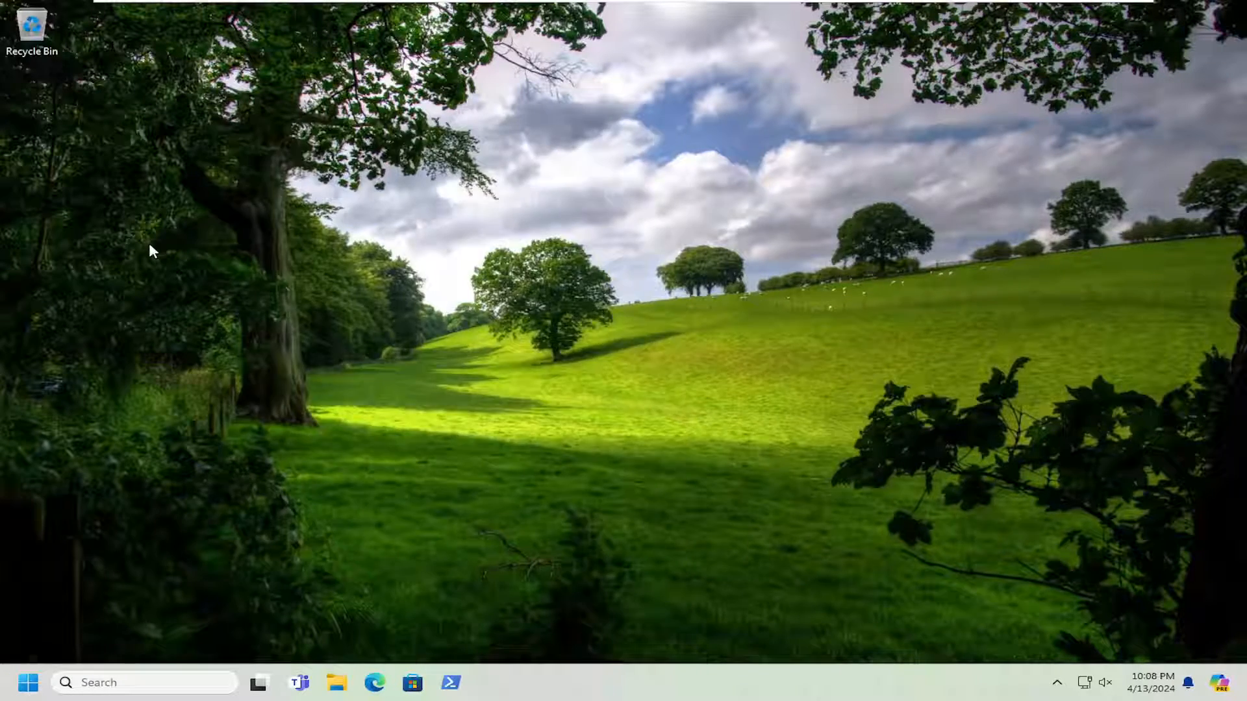
- Launch File Explorer from the taskbar, showing the Home page with Quick access
left_click(339, 680)
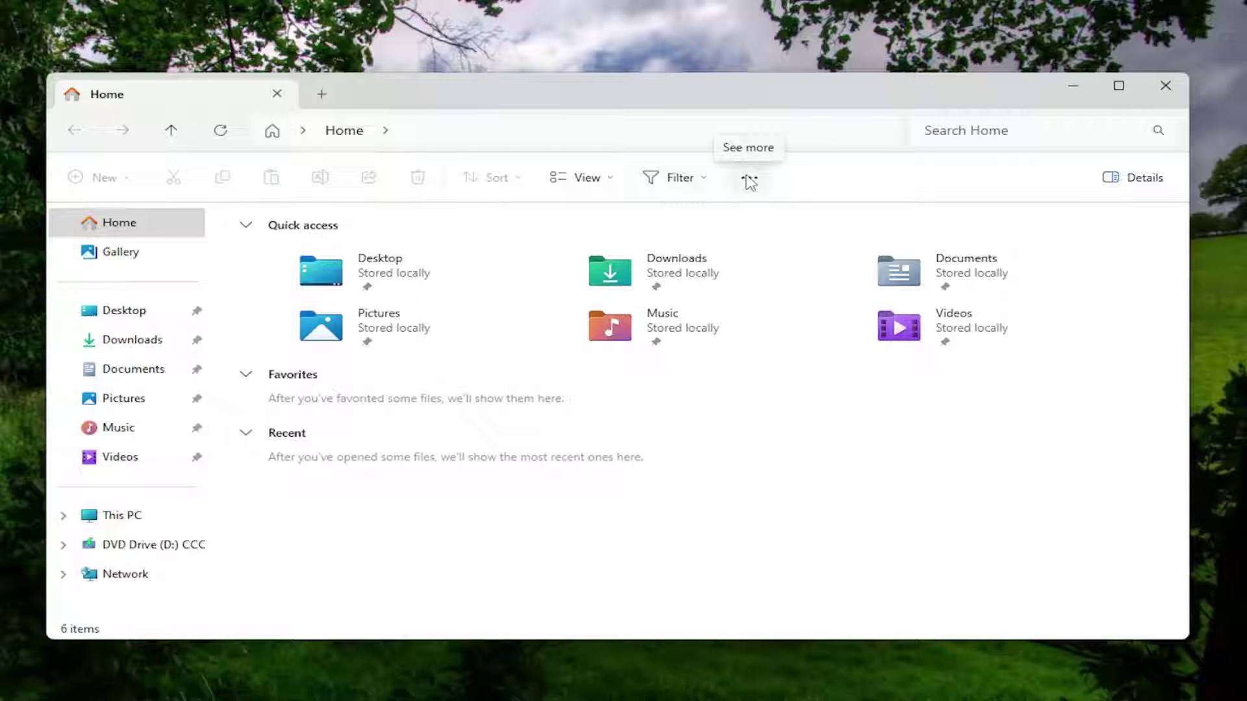
- Clear the File Explorer history from the Privacy section of Folder Options
left_click(749, 178)
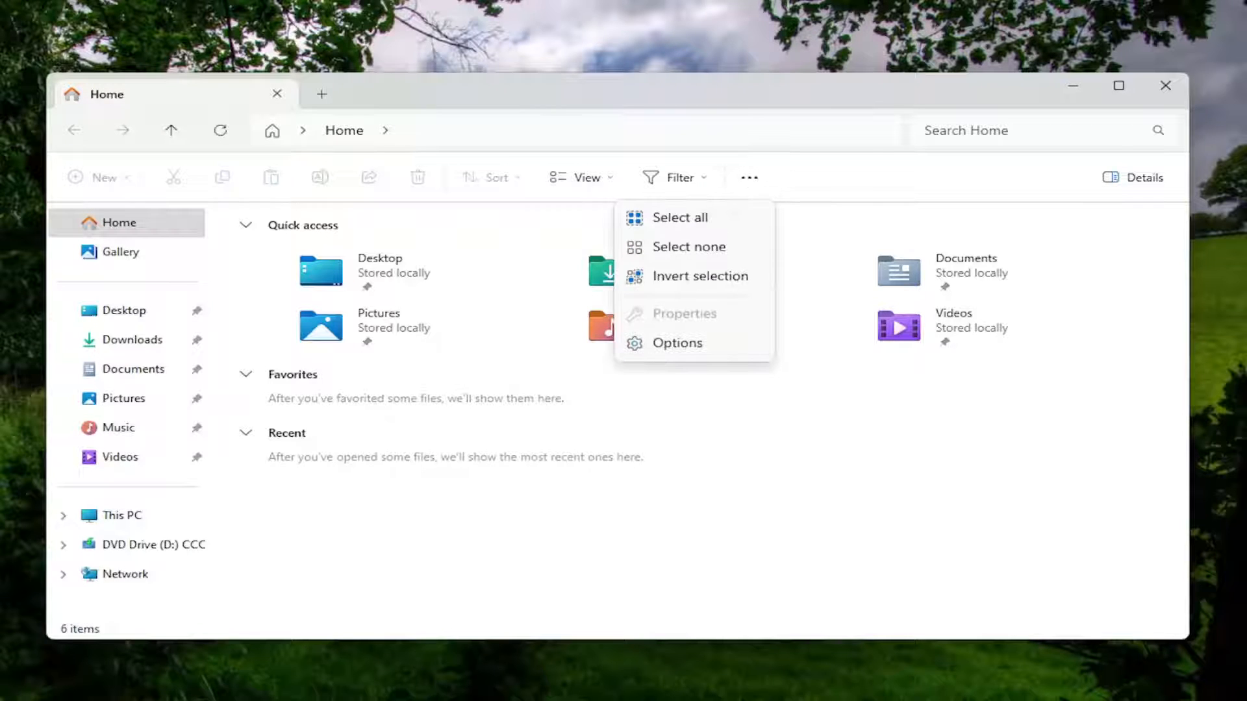
mouse_move(761, 341)
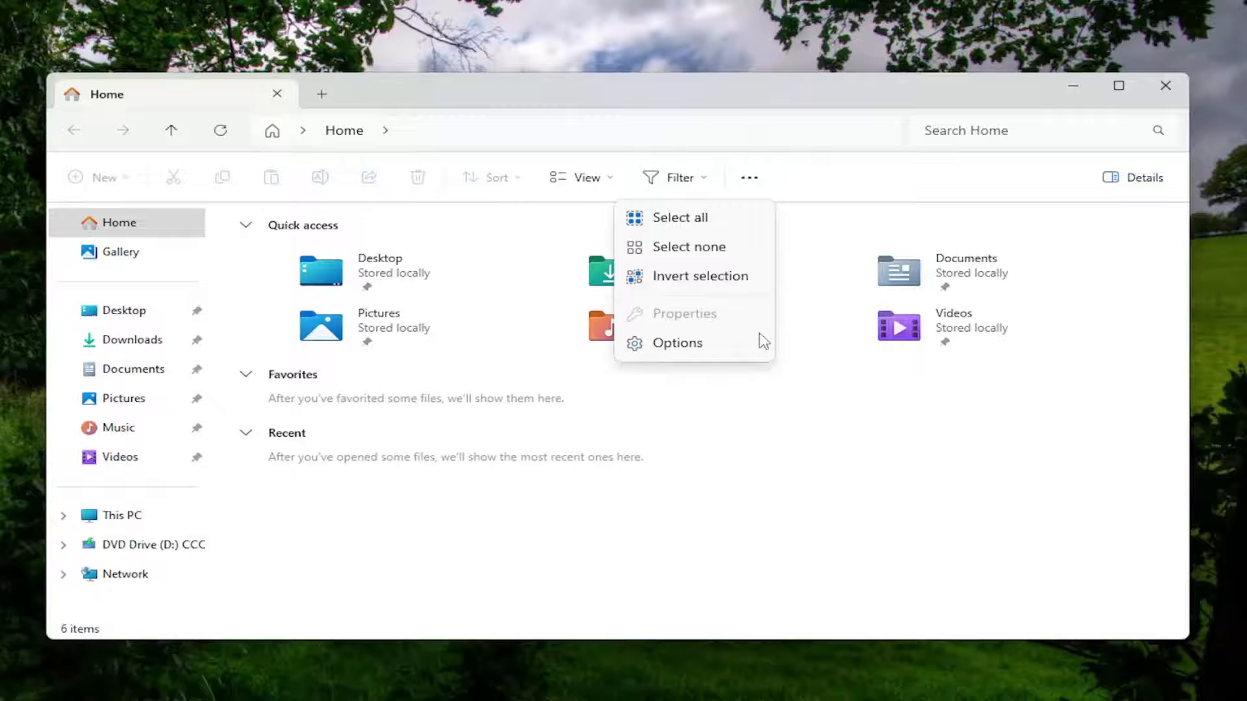
left_click(678, 343)
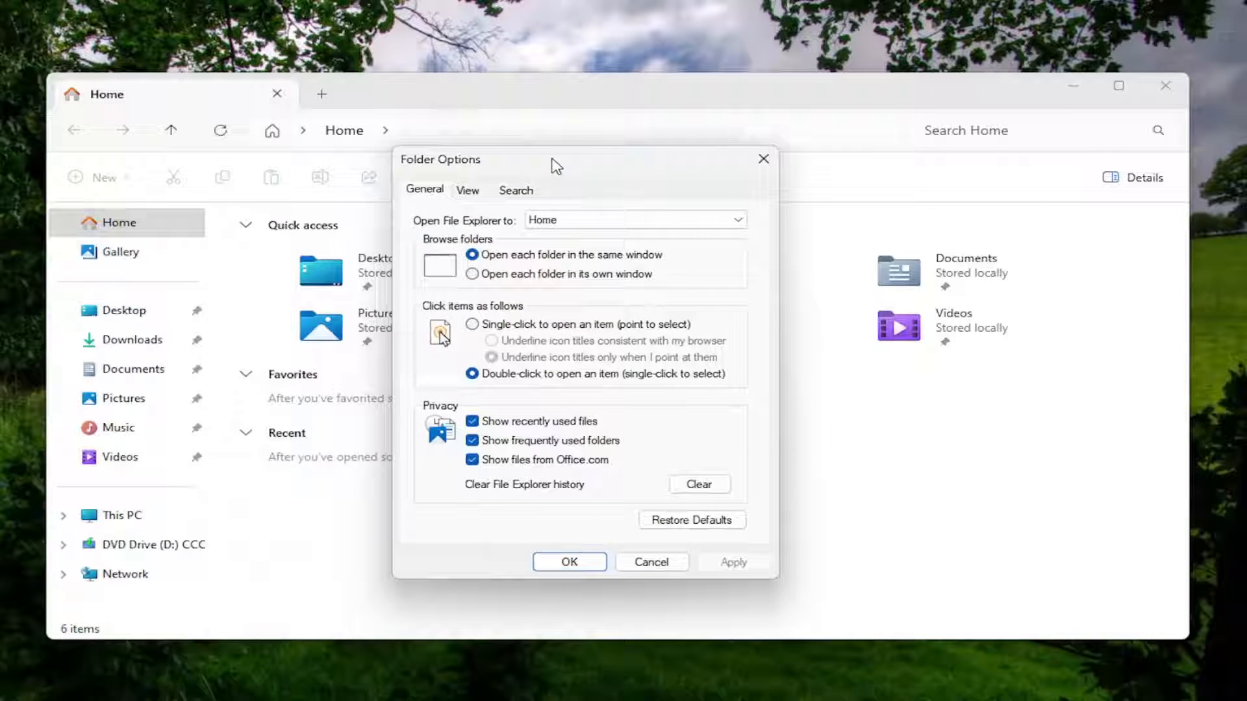
mouse_move(612, 467)
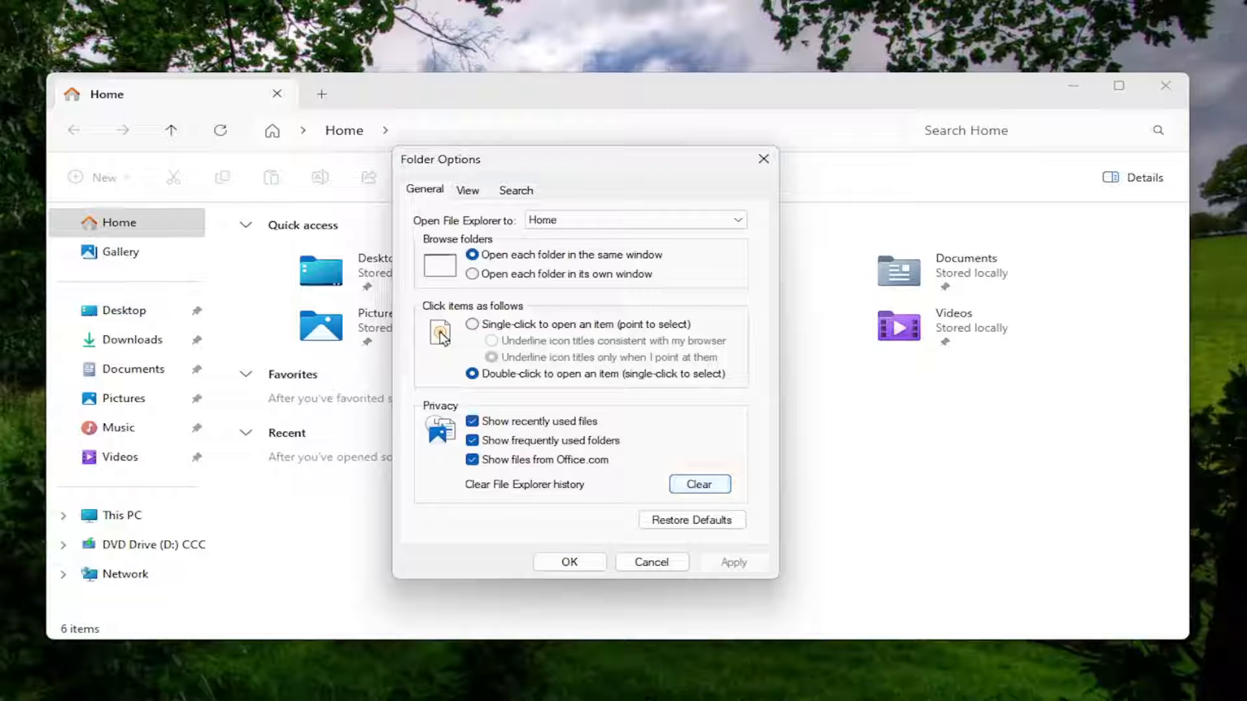
left_click(570, 562)
type("cmd")
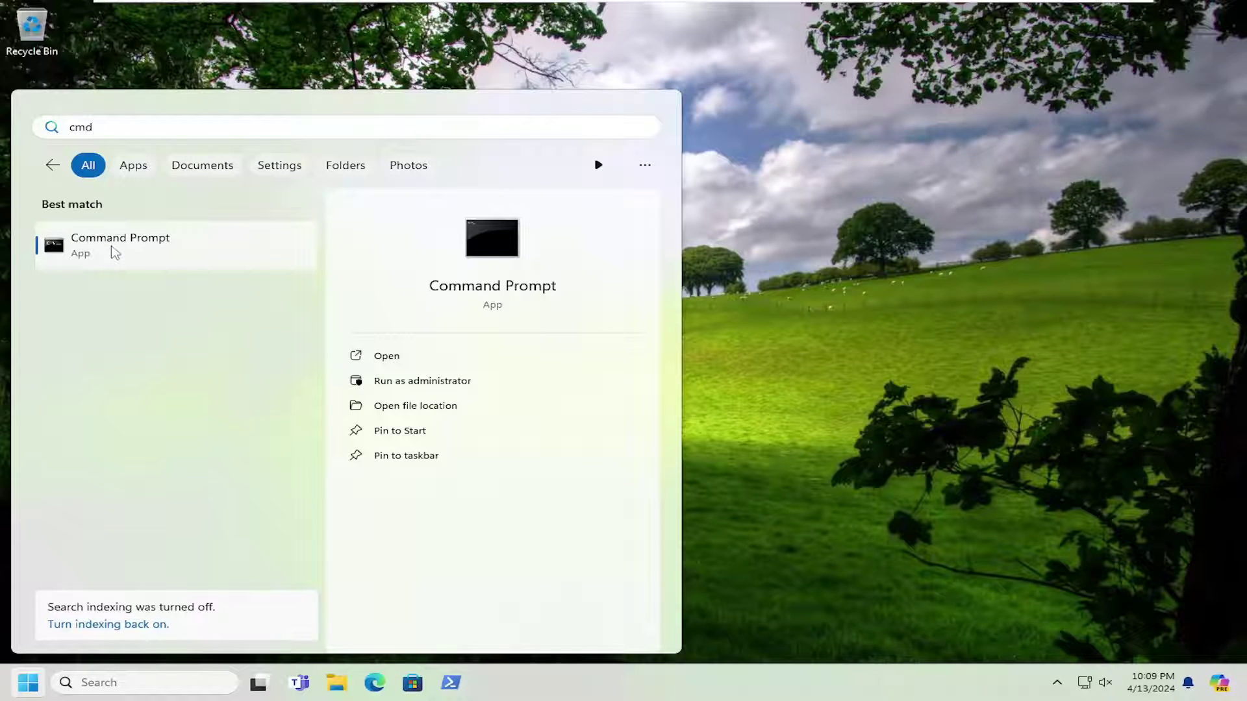
- Run the Command Prompt search result as administrator and approve the UAC prompt
right_click(117, 247)
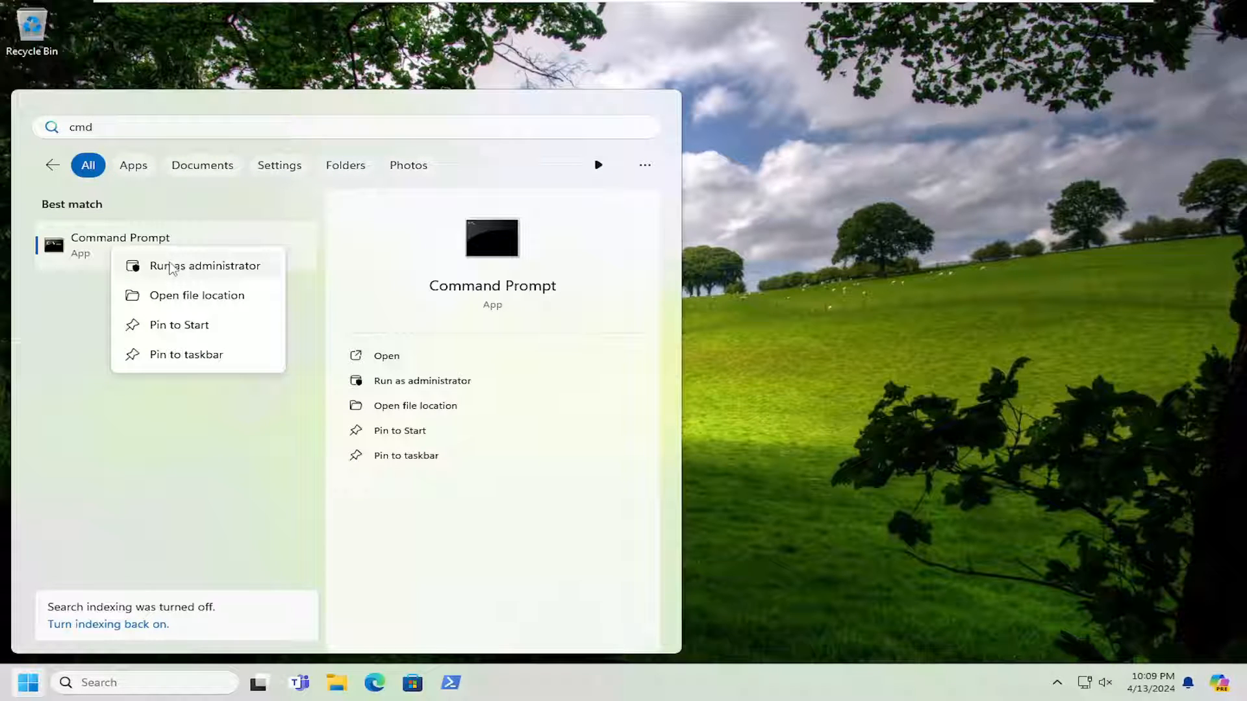
left_click(203, 265)
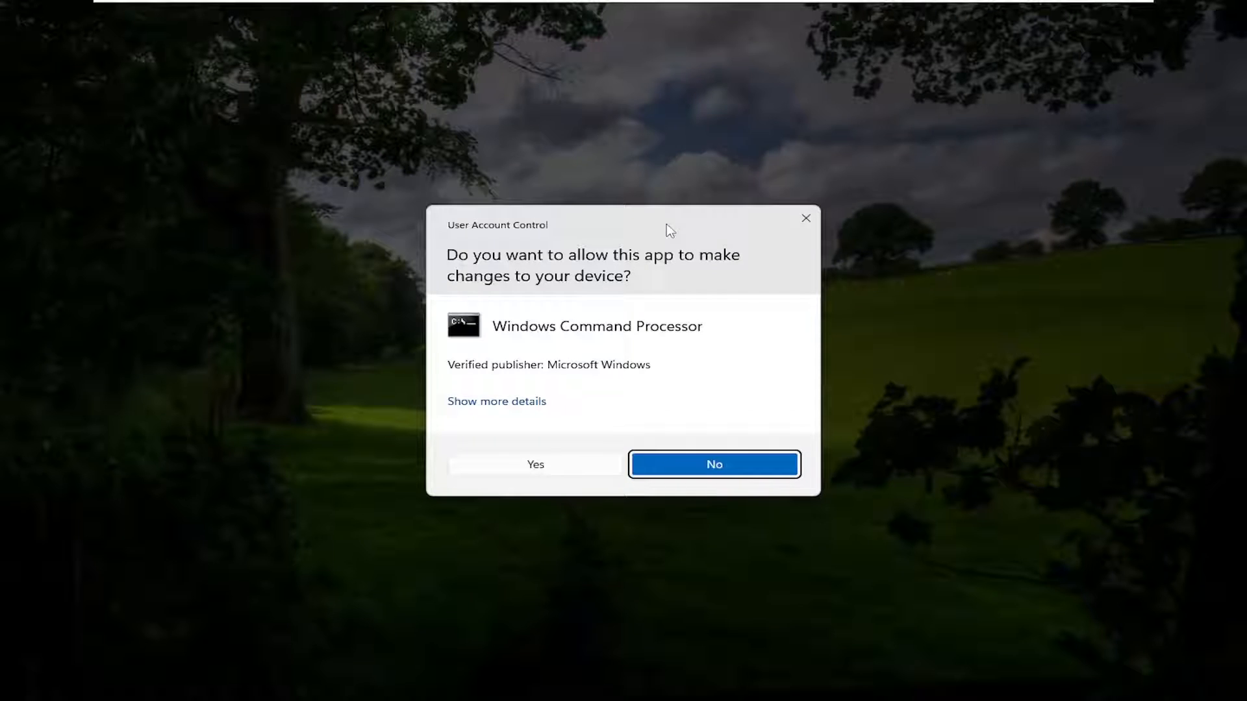
left_click(535, 464)
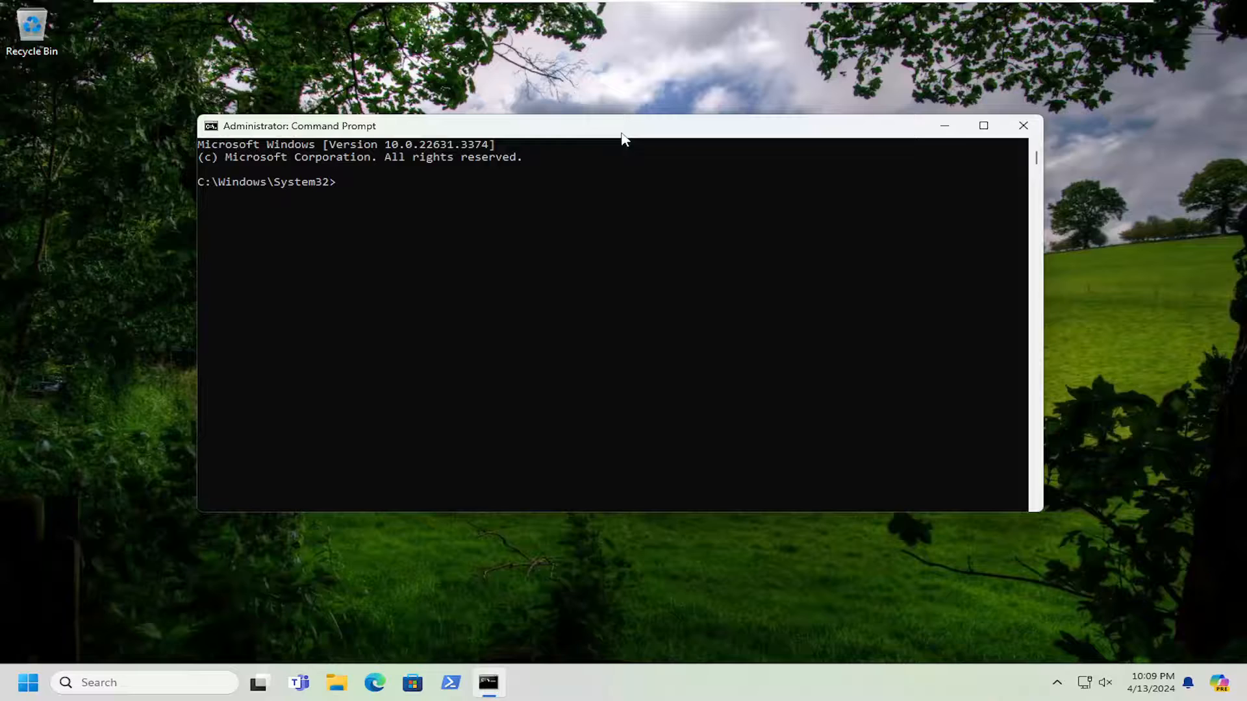
- Run 'sfc /scannow' to check system files
type("sfc /sc")
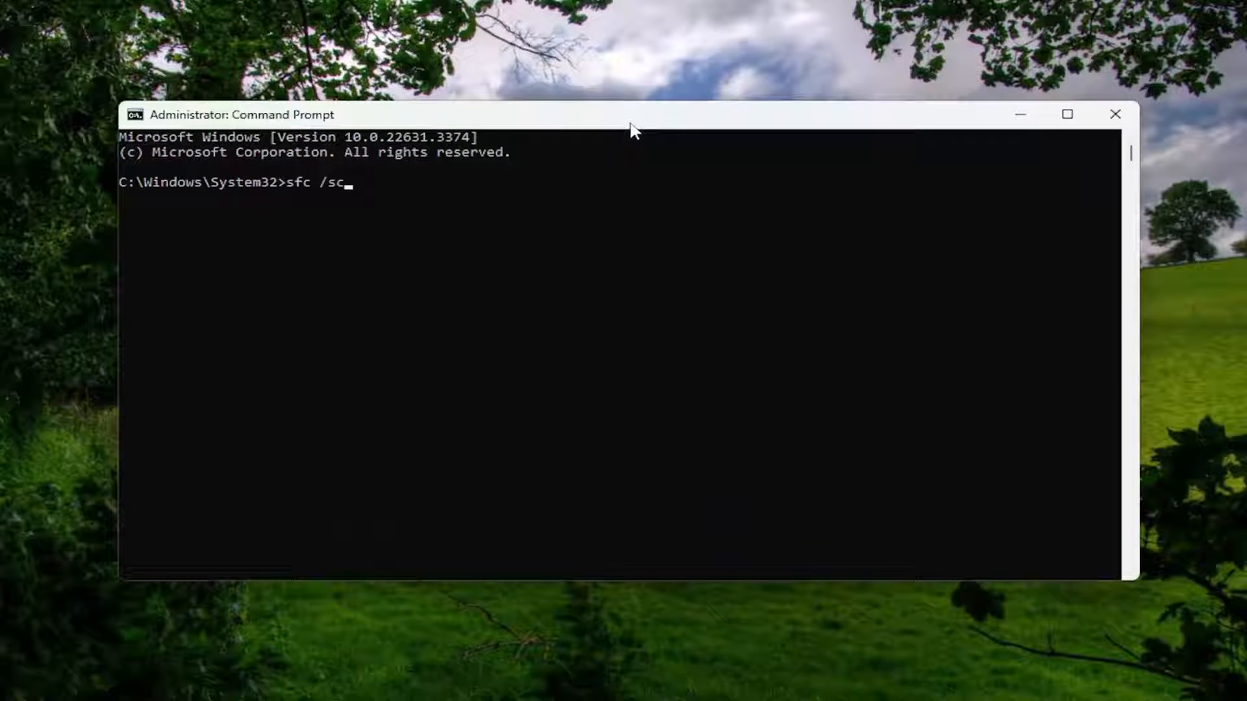
type("annow")
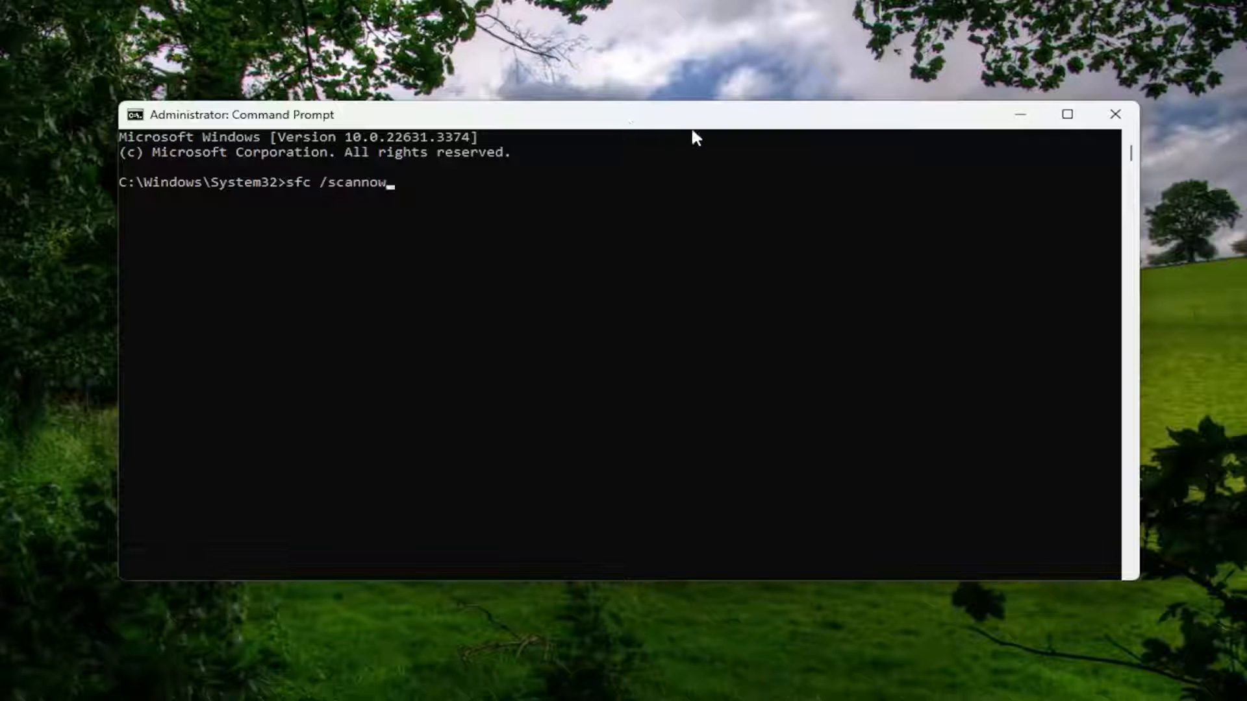
mouse_move(318, 203)
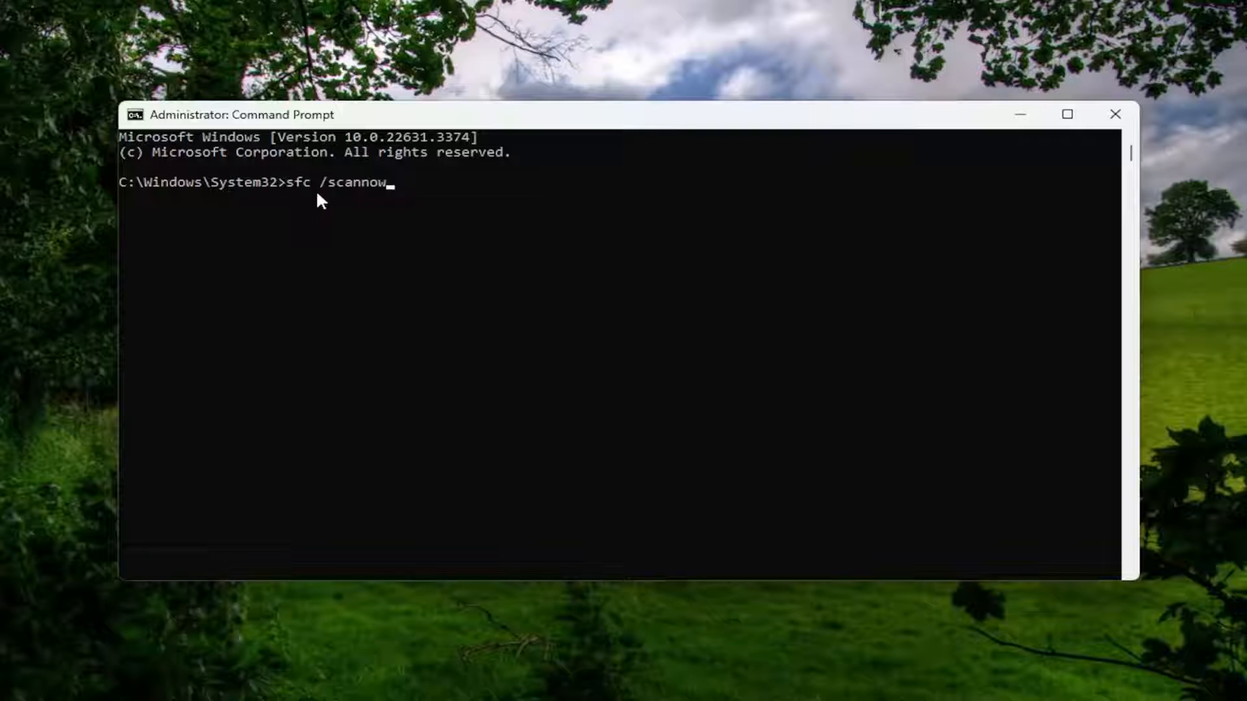
key("Enter")
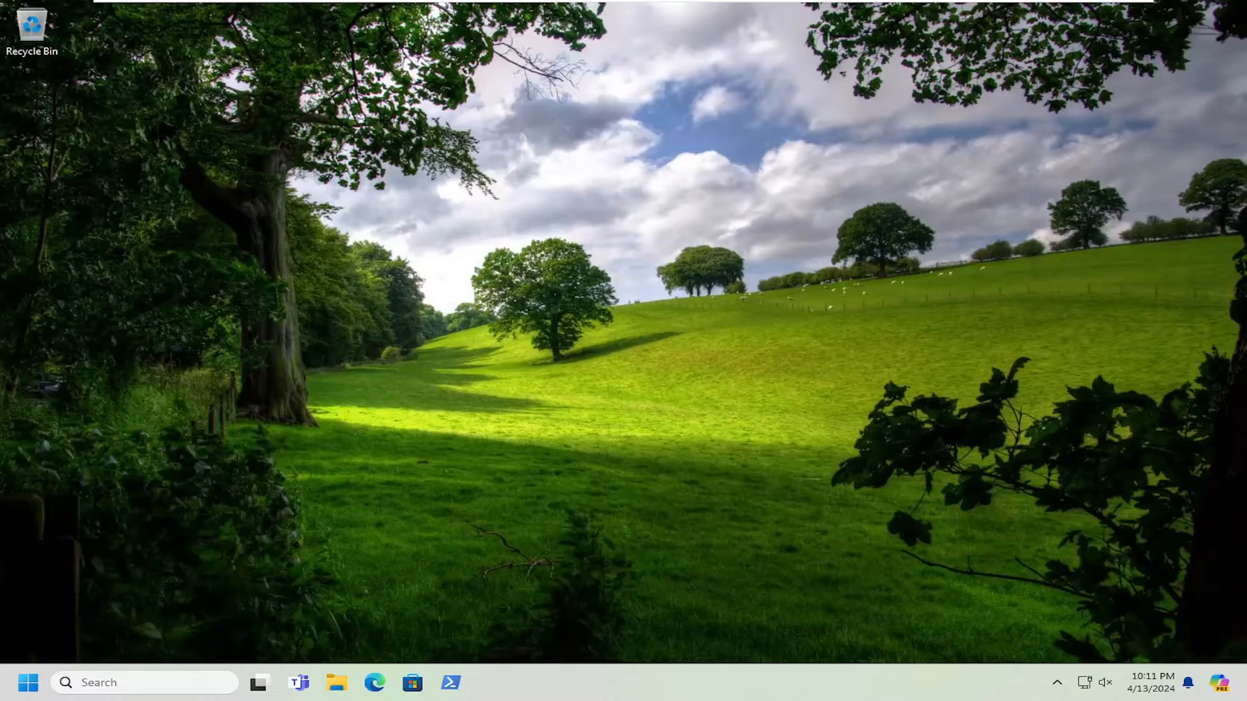
mouse_move(367, 307)
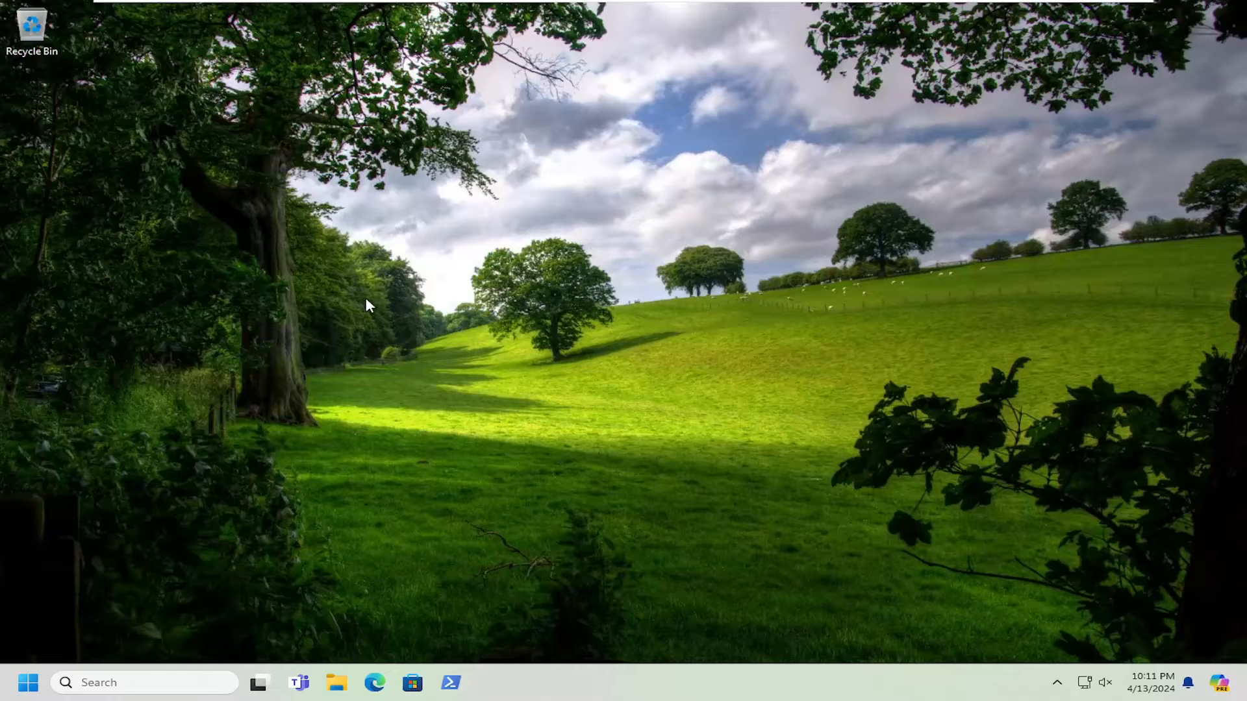